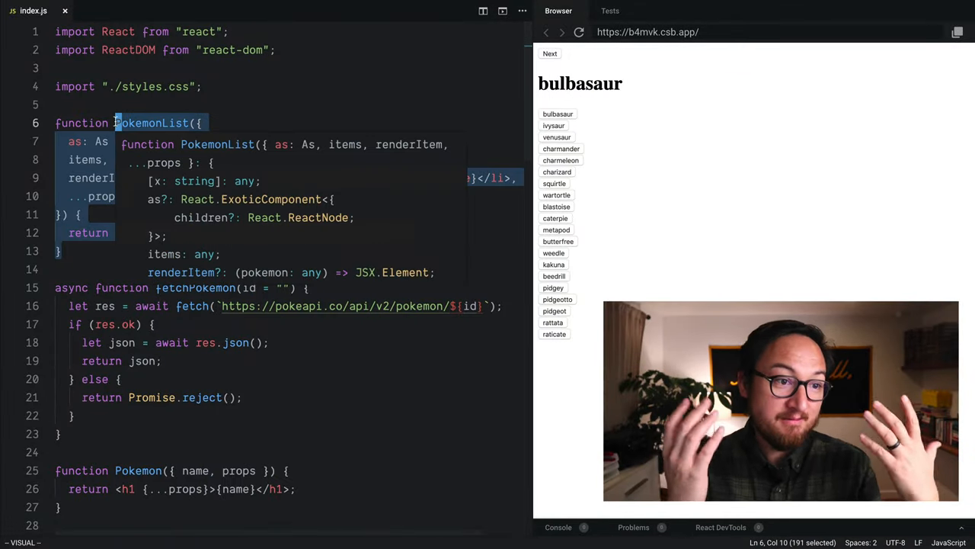
Rename the PokemonList function to List and start a new function declaration above it.
{"action": "key", "text": "Escape"}
{"action": "type", "text": "functi"}
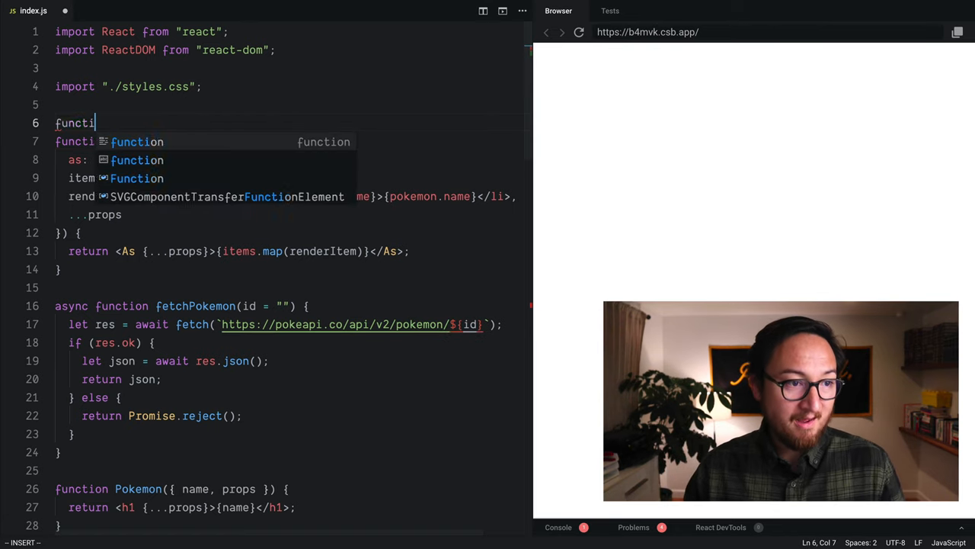
Write function PokemonList({ ...props }) returning <List {...props} /> above List.
{"action": "type", "text": "on PokemonList("}
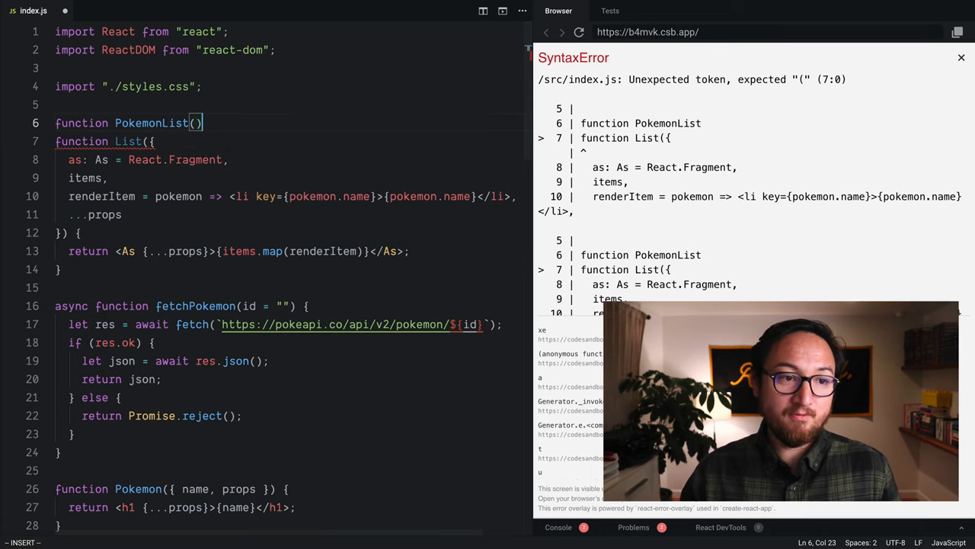
{"action": "type", "text": "{}"}
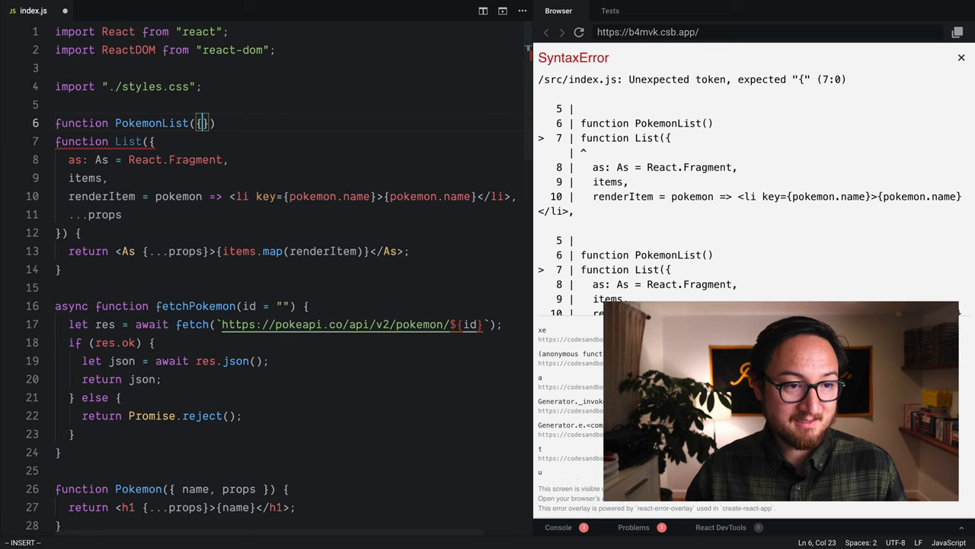
{"action": "type", "text": "...props"}
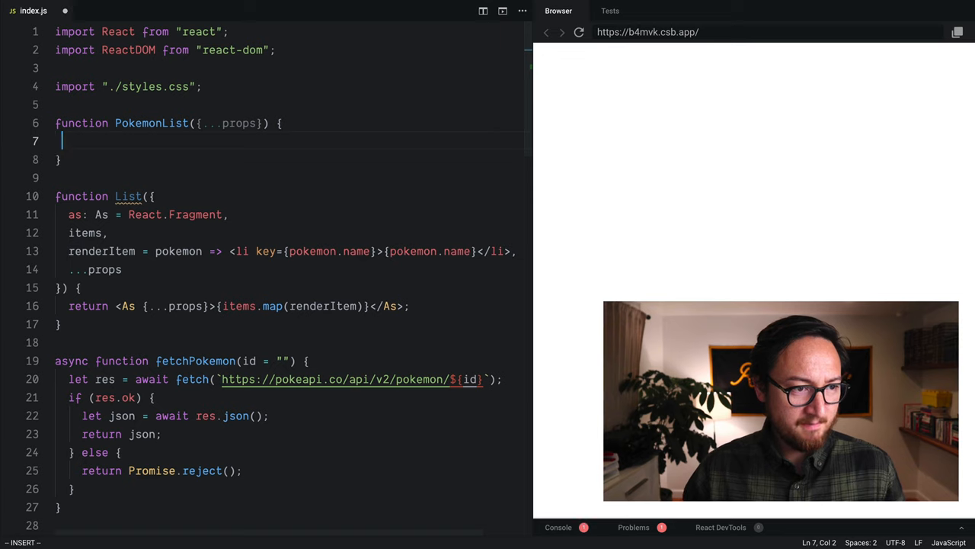
{"action": "type", "text": "return <List />"}
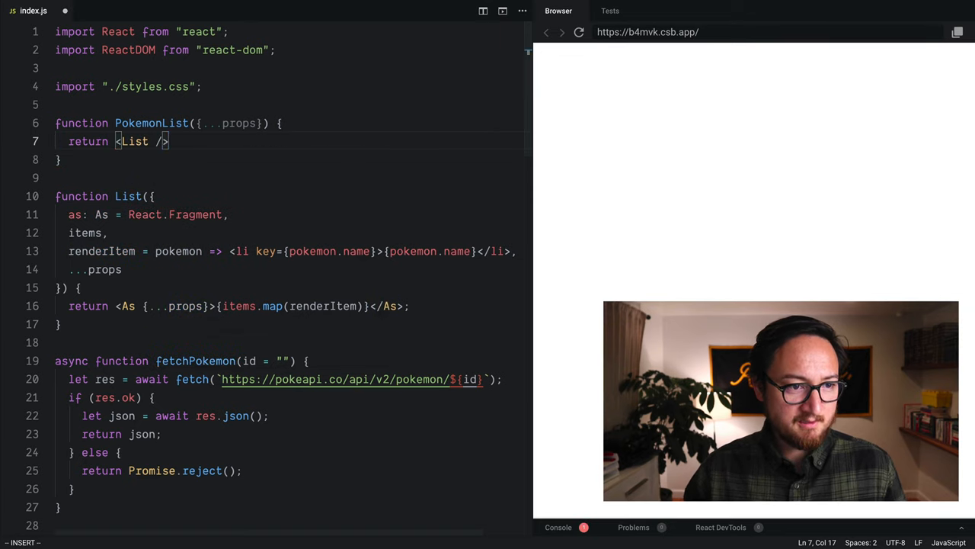
{"action": "type", "text": "{...props"}
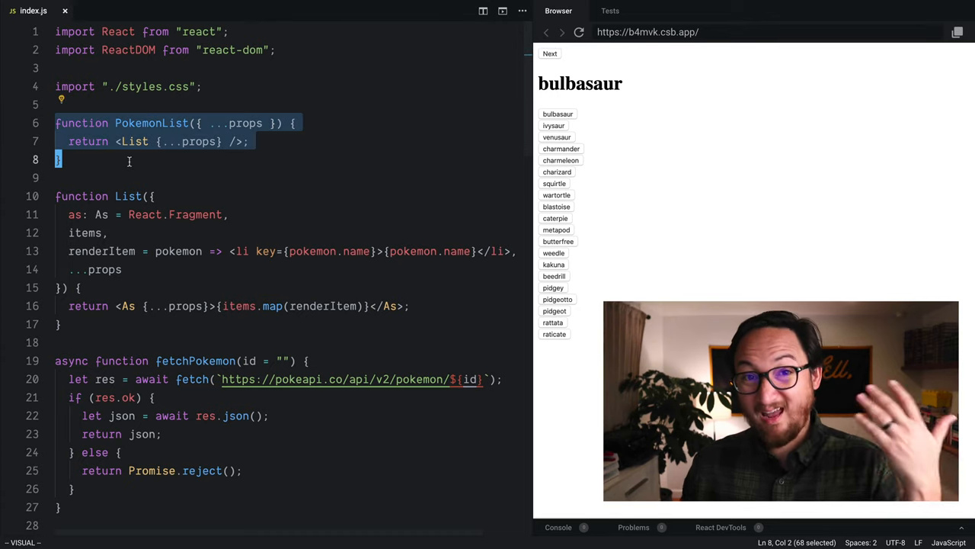
{"action": "double_click", "coordinate": [151, 123]}
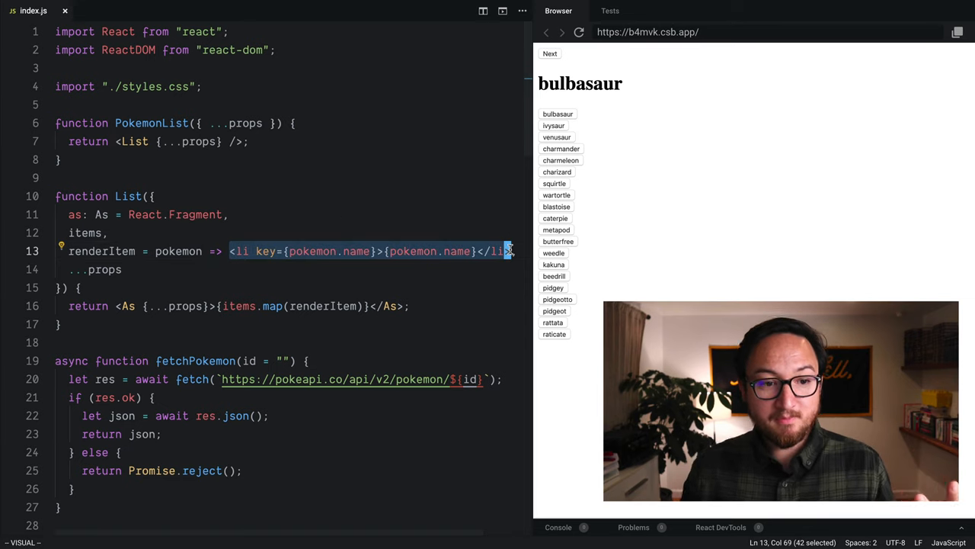
Move the default li renderItem from List's parameters into PokemonList's, before ...props.
{"action": "key", "text": "Escape"}
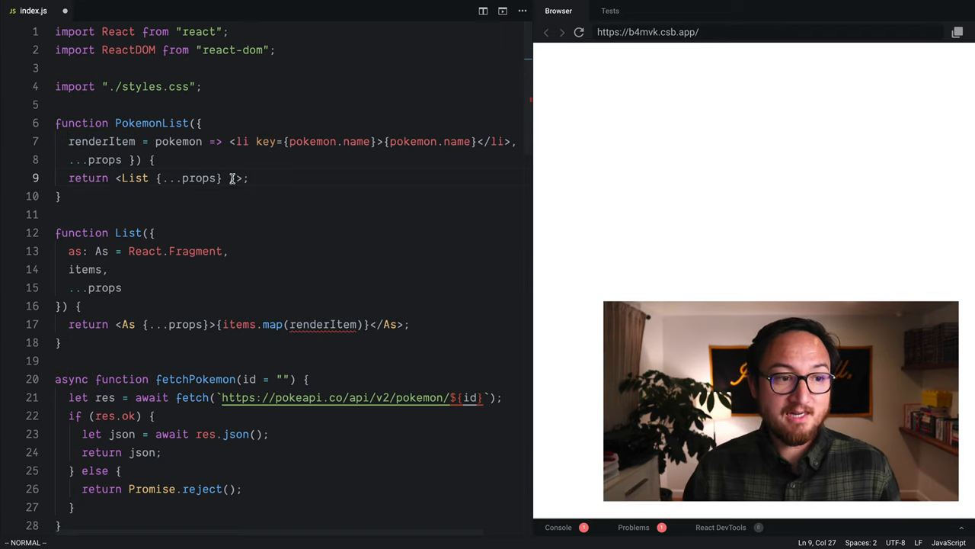
Pass renderItem={renderItem} to <List> and add renderItem to List's one-line parameters.
{"action": "type", "text": "re"}
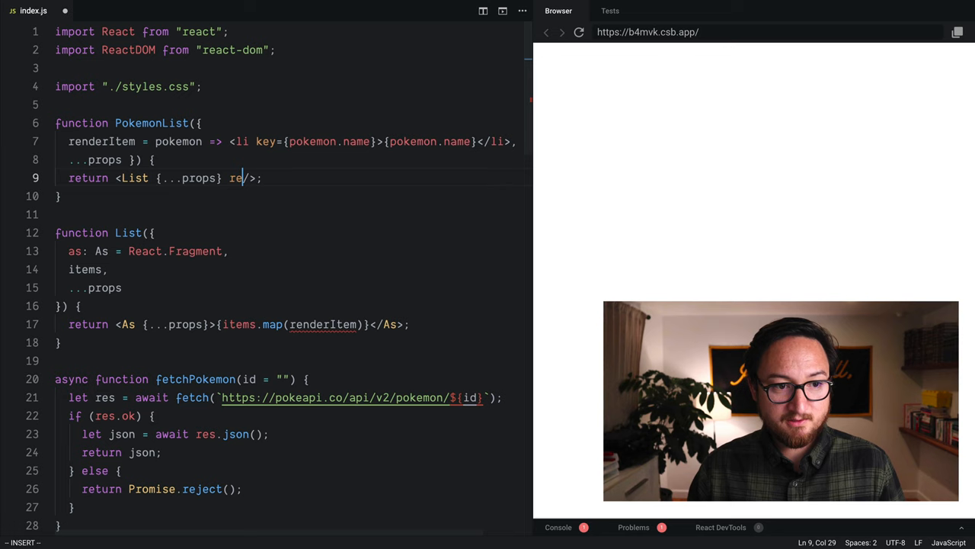
{"action": "type", "text": "nderItem={"}
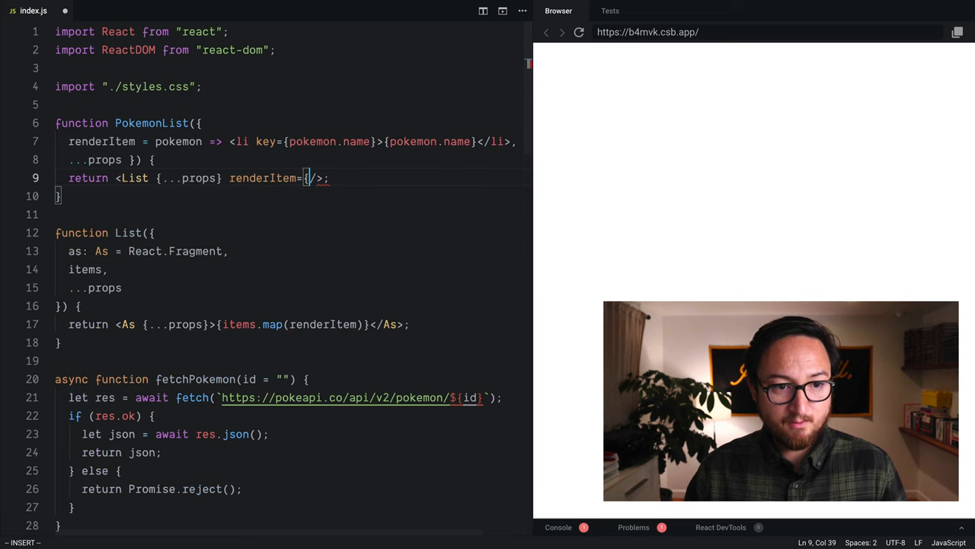
{"action": "type", "text": "renderItem"}
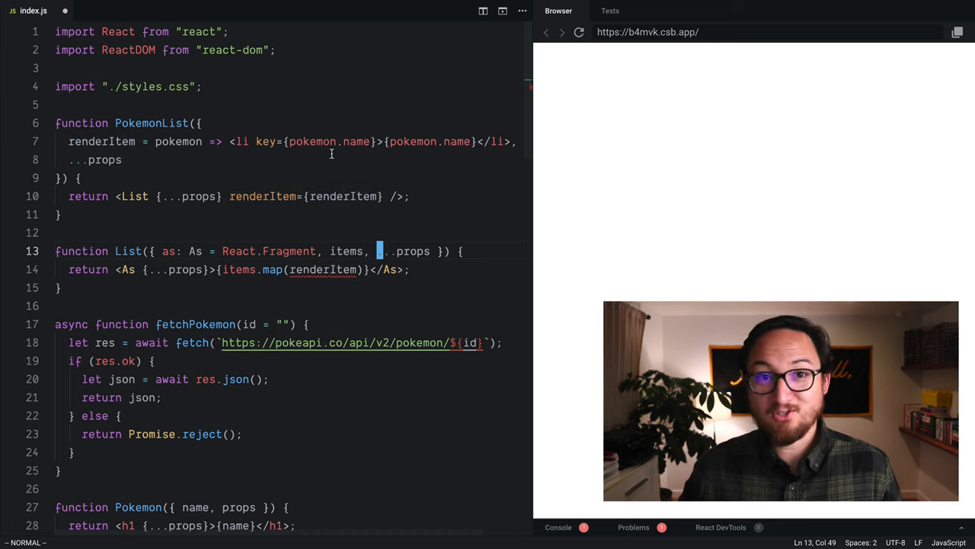
{"action": "type", "text": "render"}
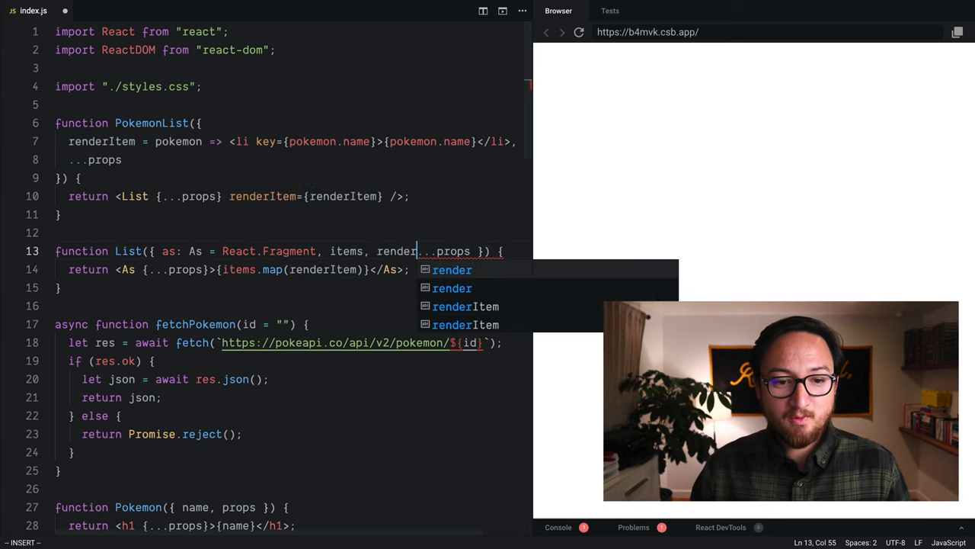